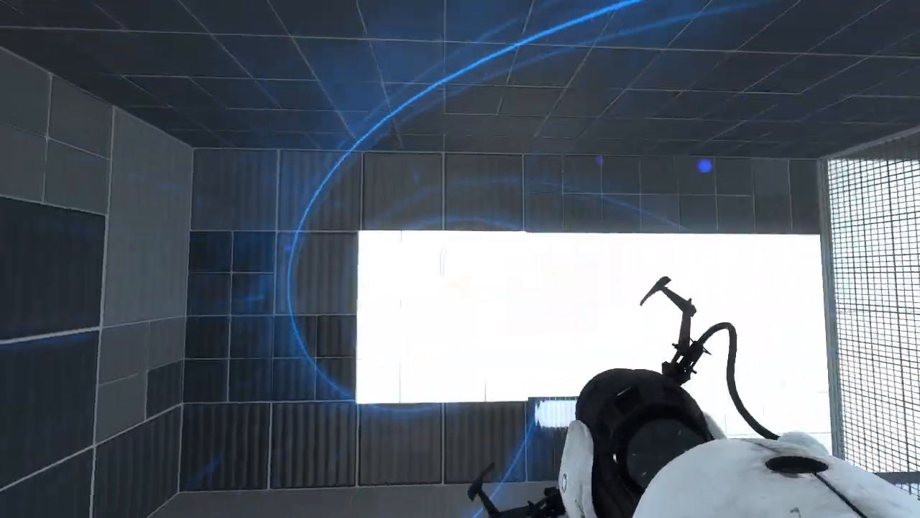
Step: Scroll the subscribed Otter Workshop page down to its Hotbox remake description and 29 comments
click(460, 259)
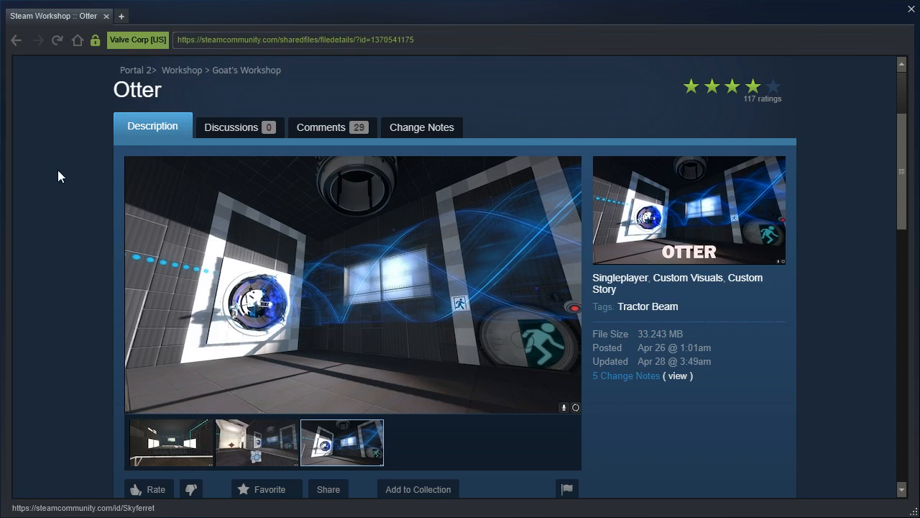
mouse_move(70, 250)
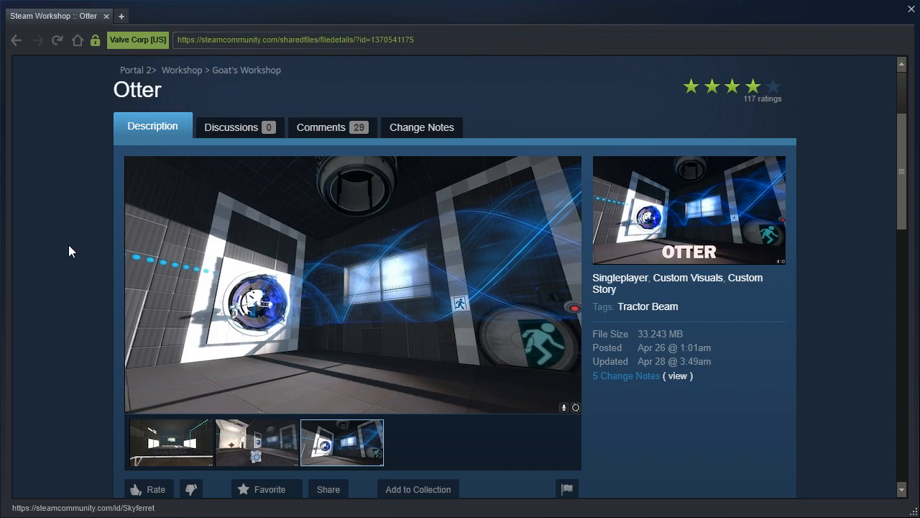
mouse_move(79, 243)
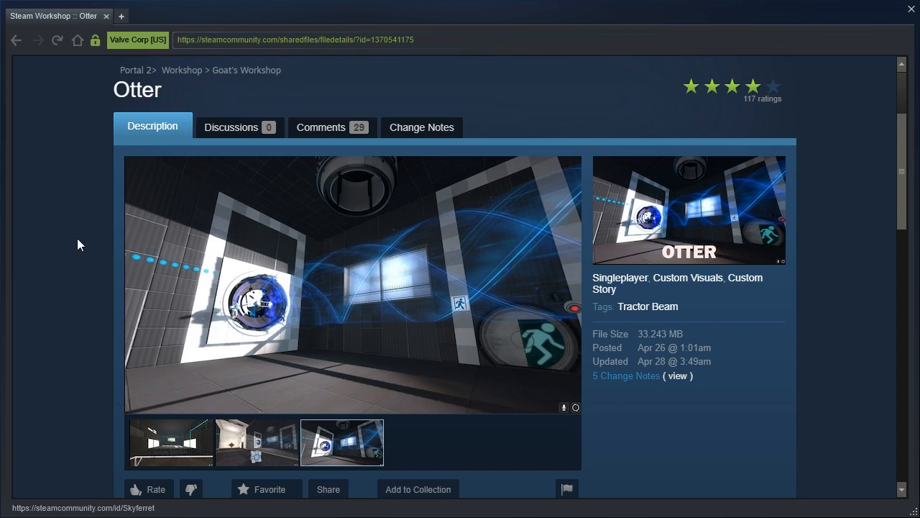
scroll(down, 3)
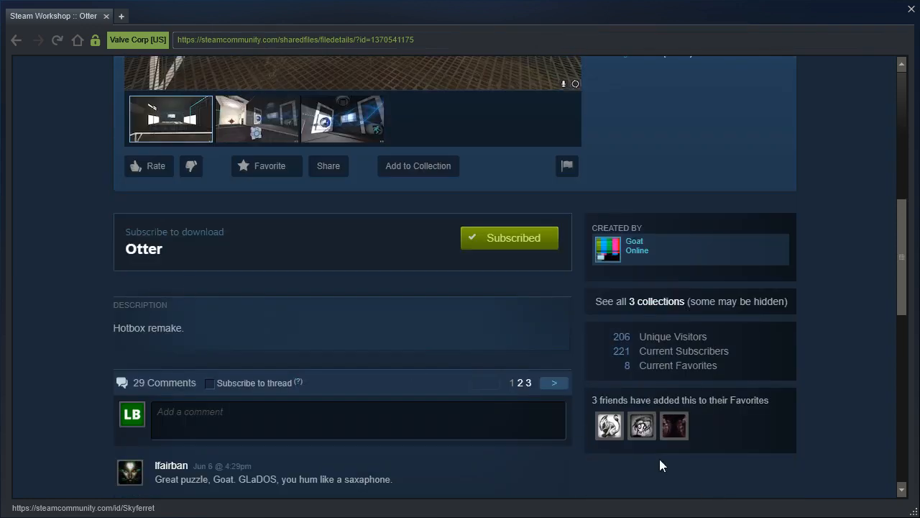
mouse_move(674, 426)
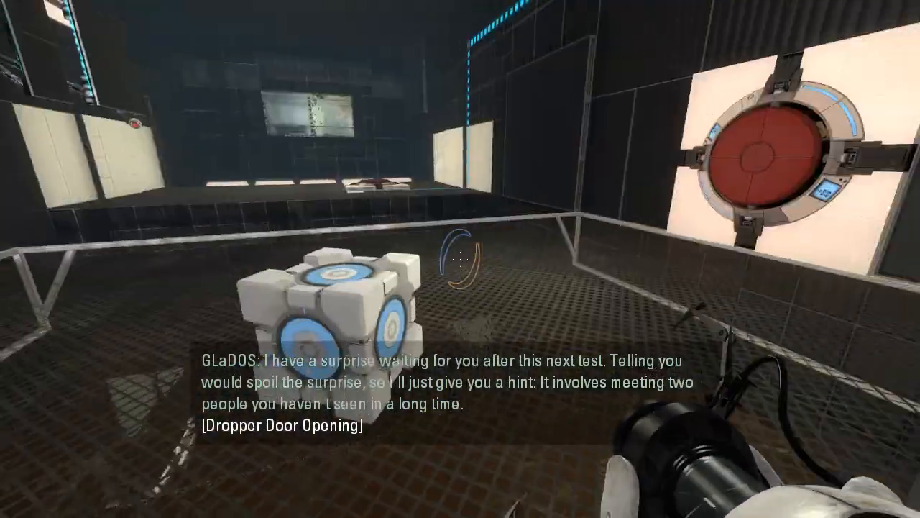
mouse_move(461, 258)
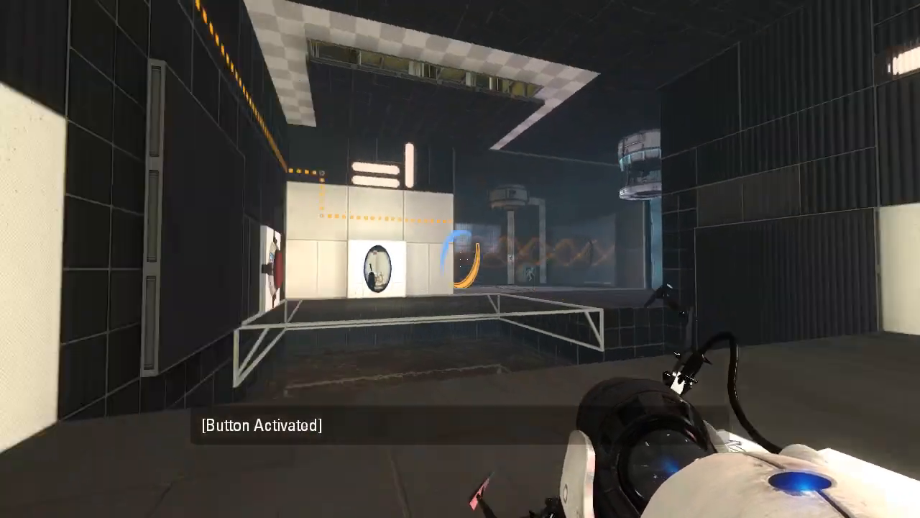
mouse_move(460, 288)
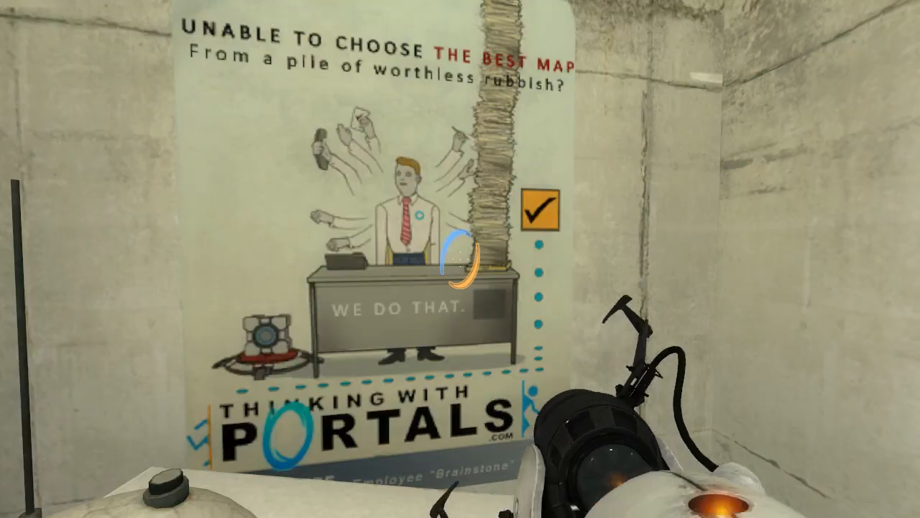
Step: Walk past the Thinking With Portals poster onto the grated platform
click(460, 259)
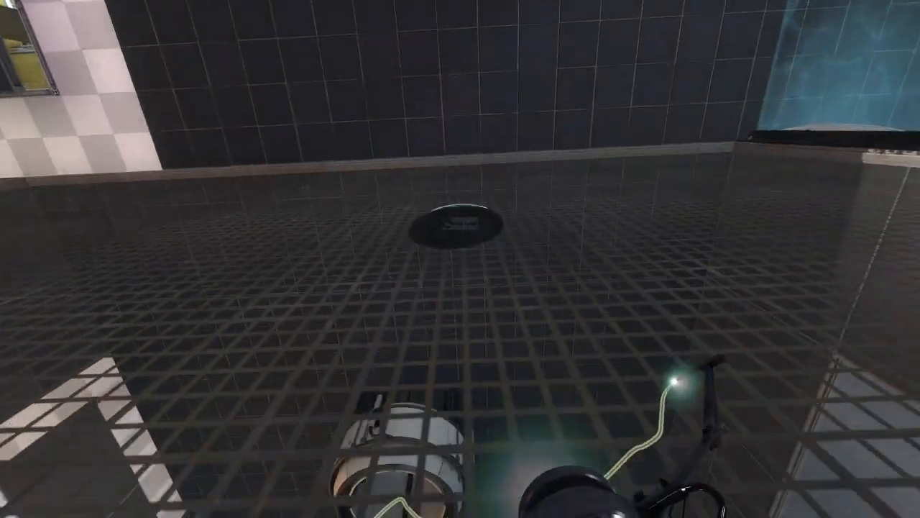
mouse_move(460, 259)
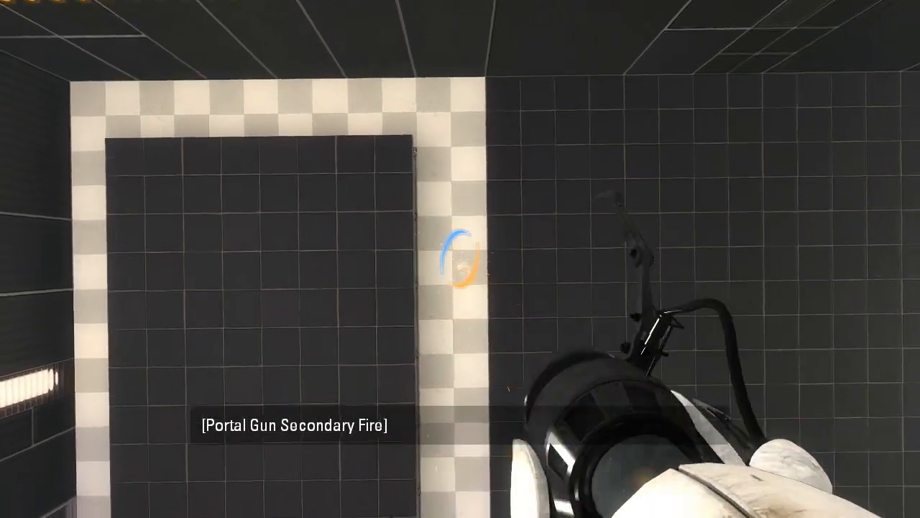
mouse_move(460, 259)
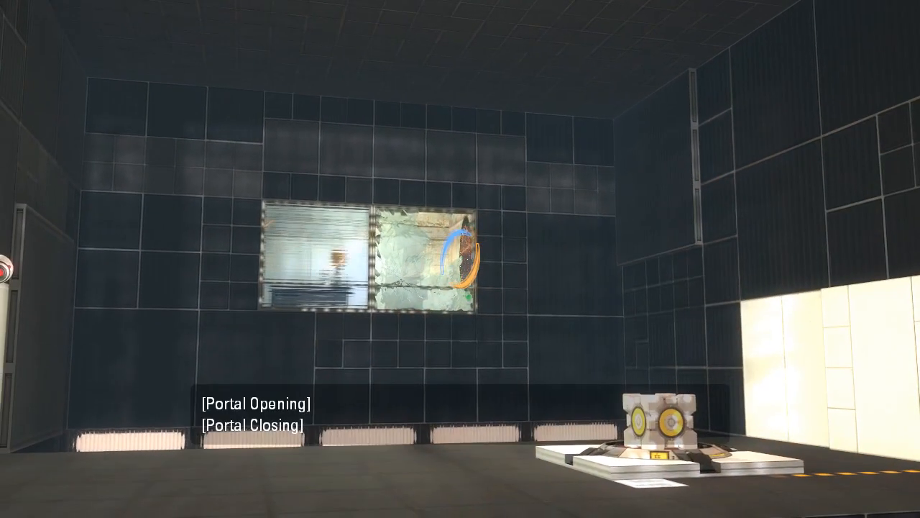
mouse_move(461, 259)
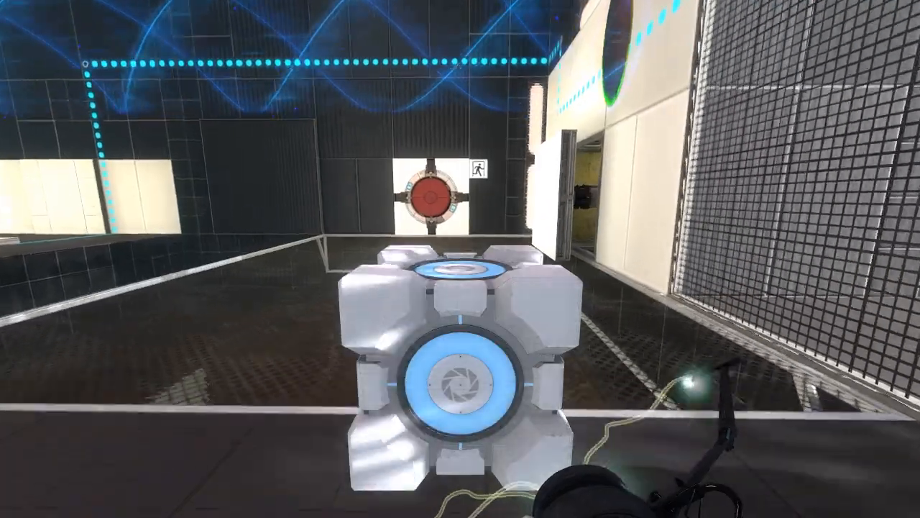
Step: Drop the cube onto the floor button so the tractor beam turns orange and reverses
click(460, 259)
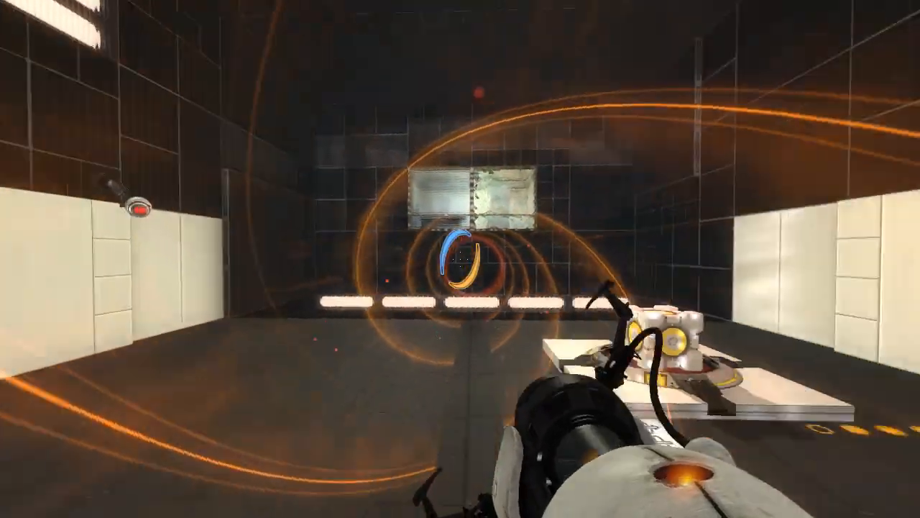
mouse_move(460, 259)
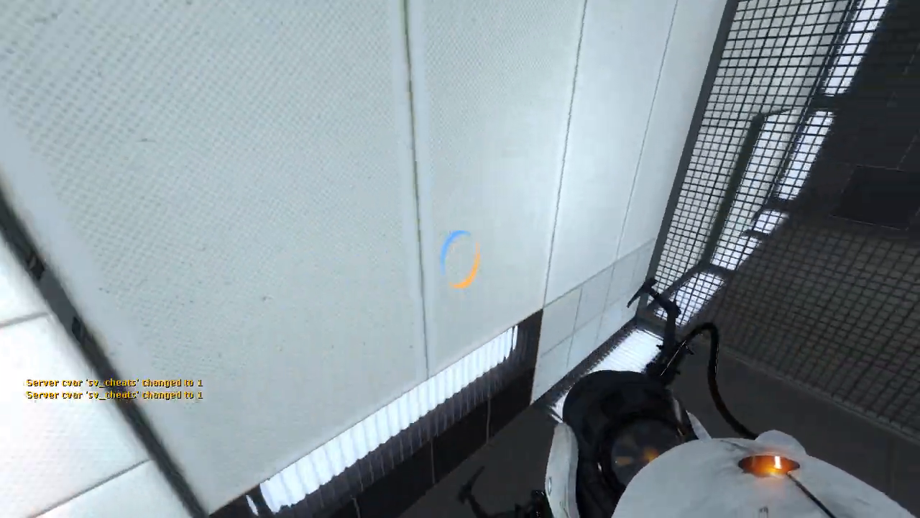
Step: Place portals on the white wall panel to redirect the now-blue tractor beam
click(461, 259)
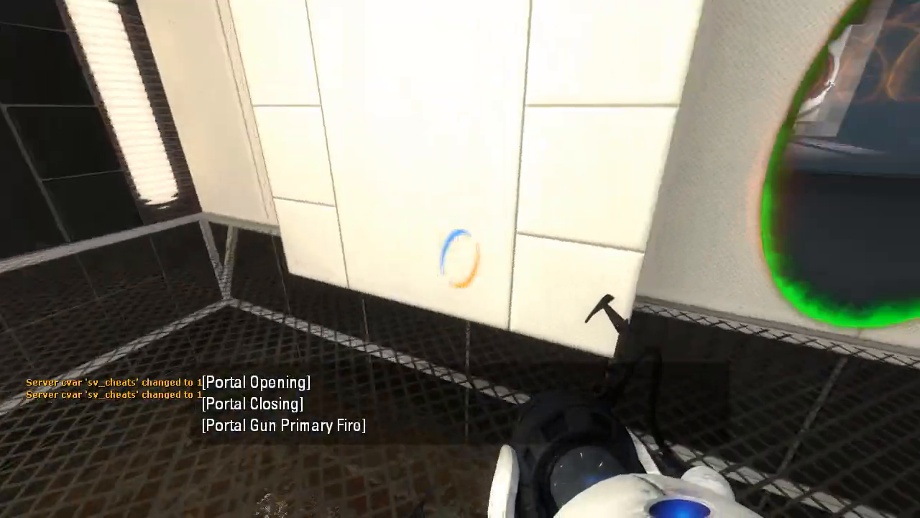
click(460, 259)
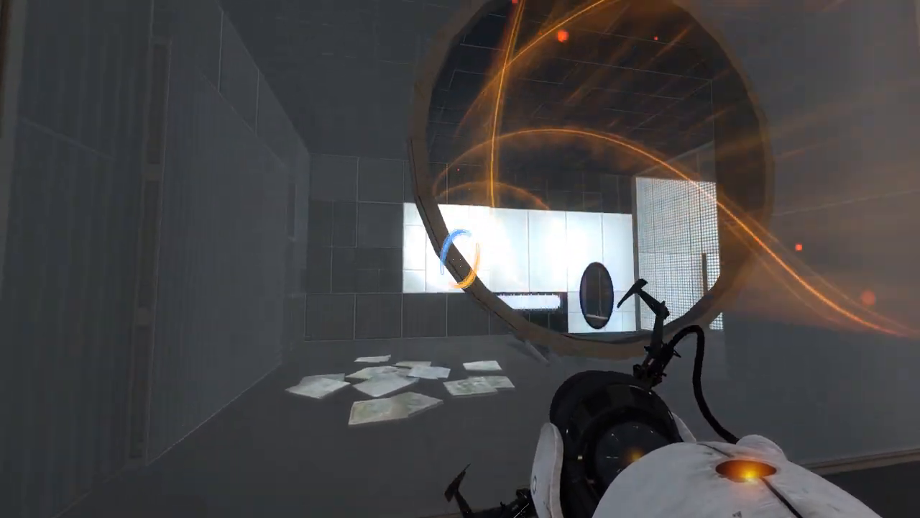
click(460, 259)
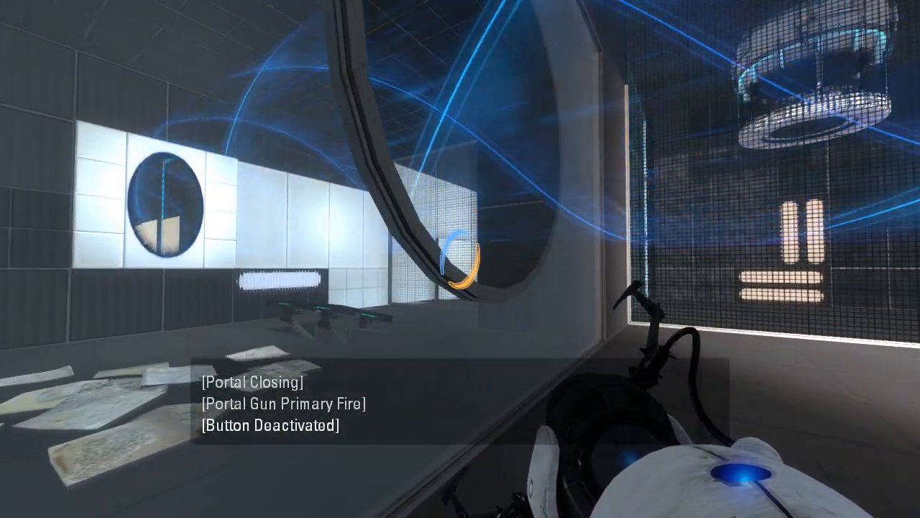